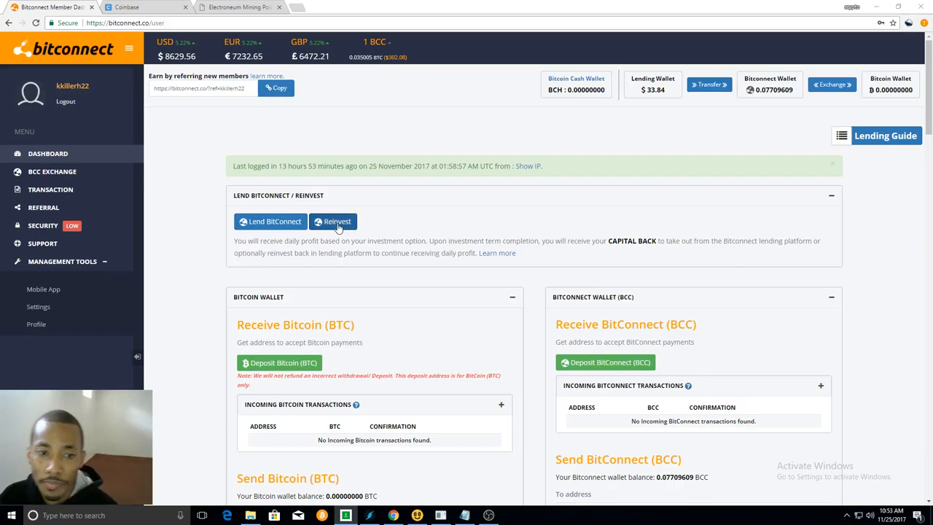
Start a lending-wallet reinvestment using all $26.49 accrued profit, totalling $20.00 with $6.49 leftover.
left_click(333, 221)
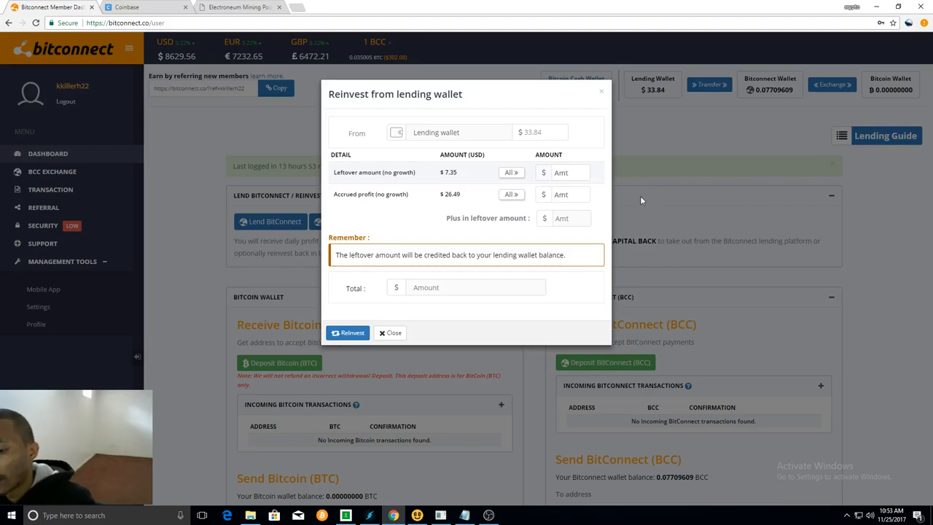
mouse_move(611, 225)
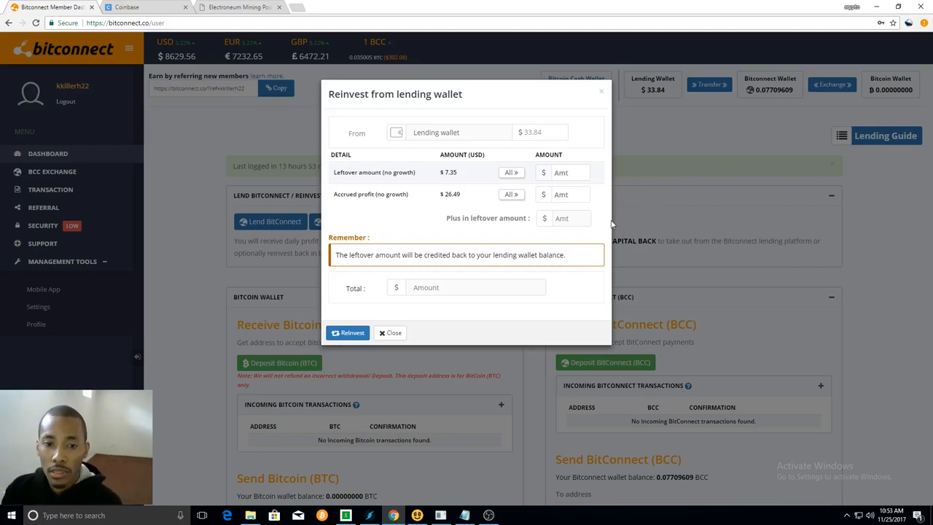
mouse_move(514, 209)
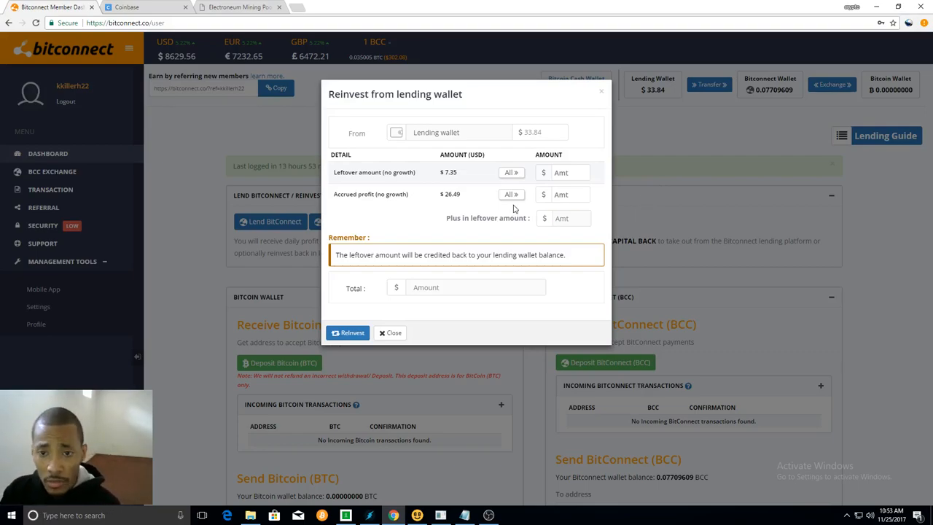
left_click(511, 194)
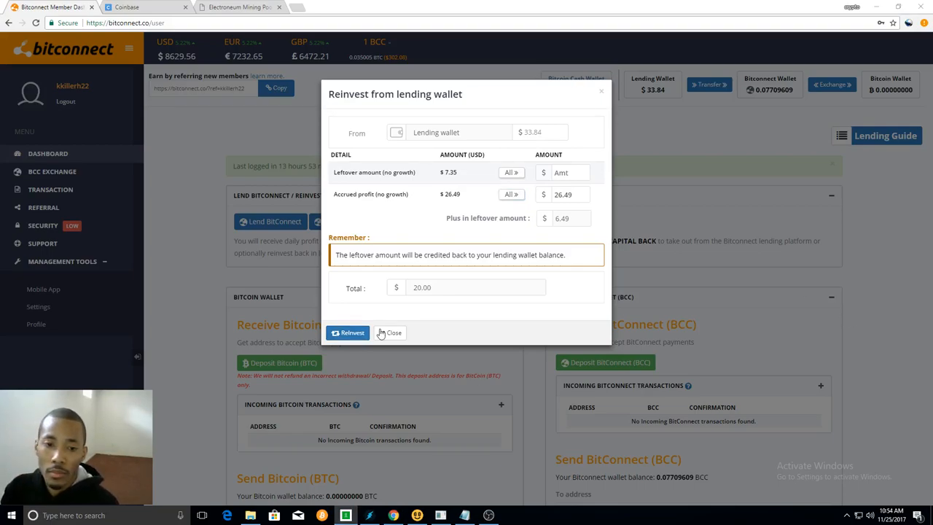
Submit and confirm the $20.00 reinvestment, then dismiss the success message.
left_click(349, 333)
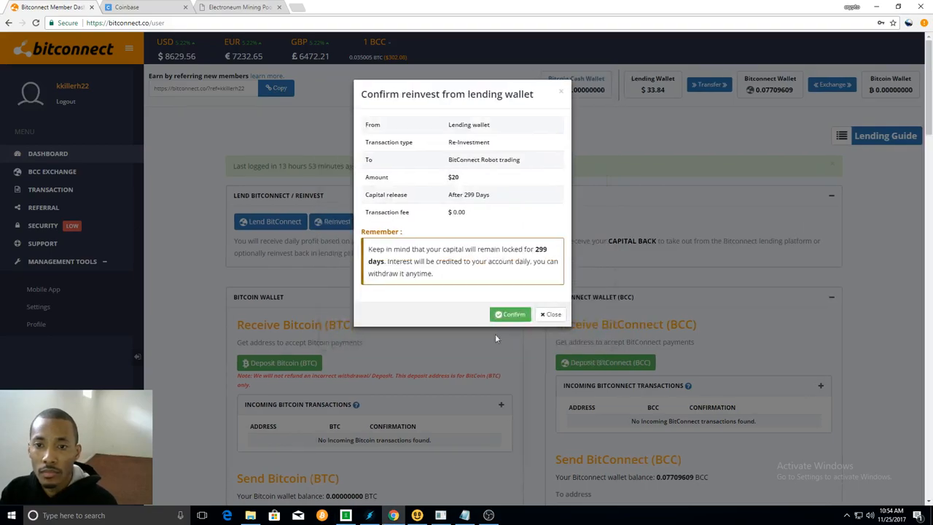
left_click(510, 314)
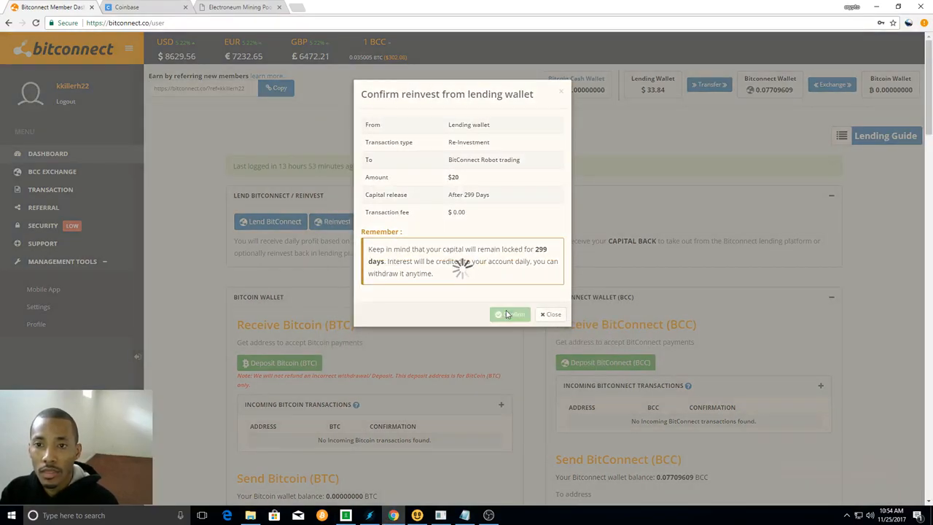
left_click(511, 314)
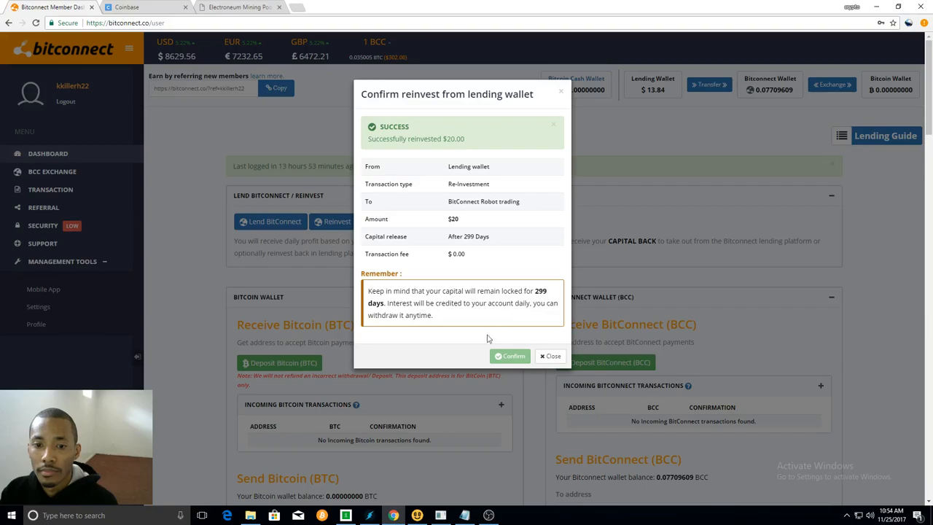
left_click(550, 356)
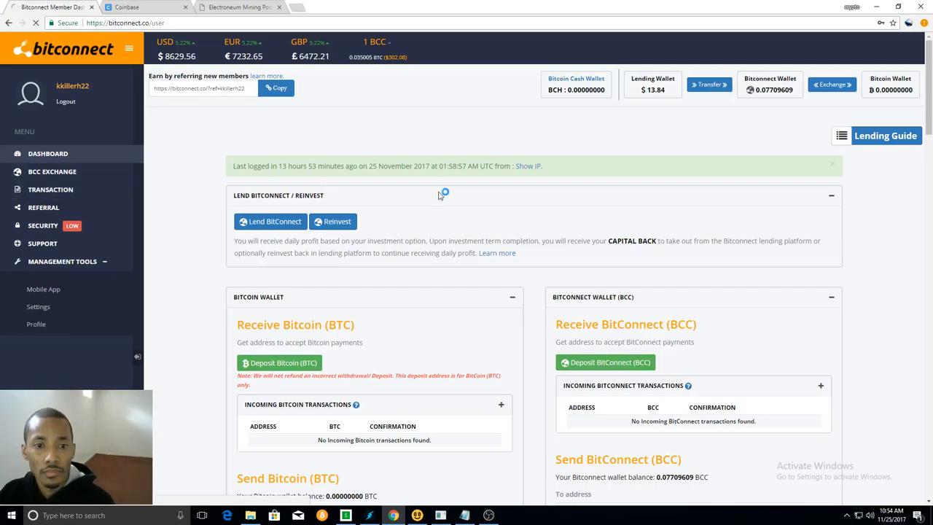
Show the Lending Wallet transaction history and scroll through the reinvest and leftover entries.
left_click(49, 190)
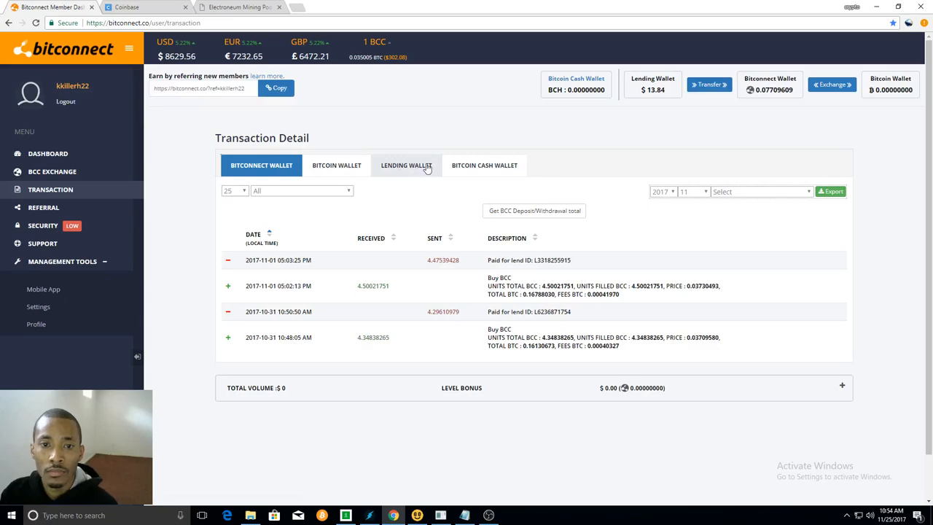
left_click(406, 164)
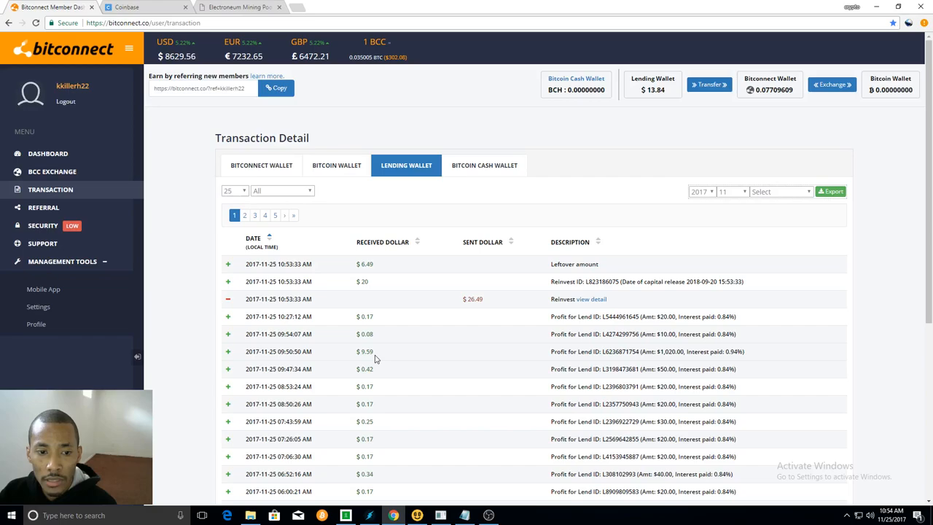
mouse_move(378, 377)
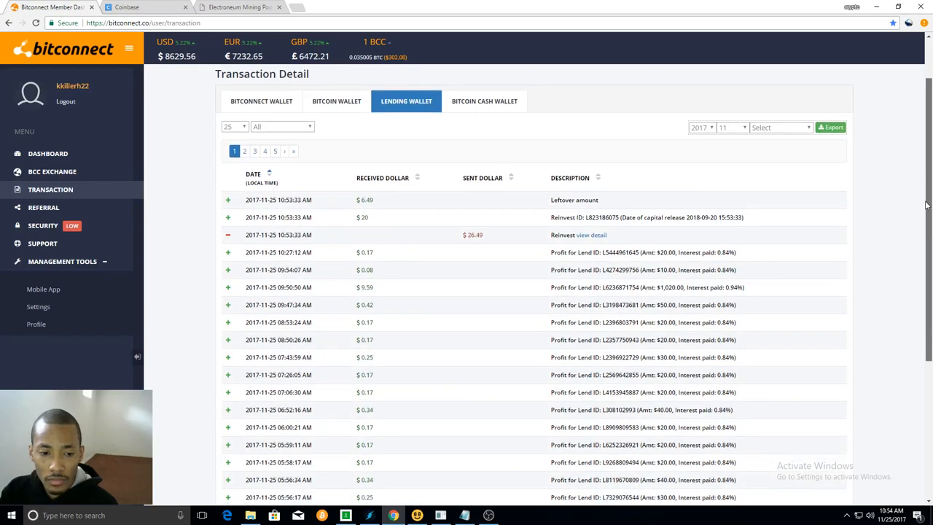
scroll("down", 3)
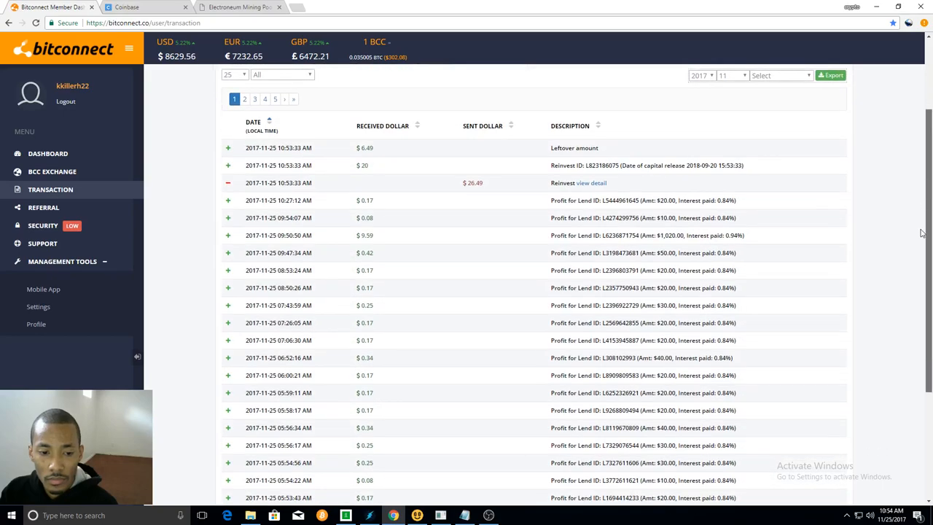
scroll("down", 3)
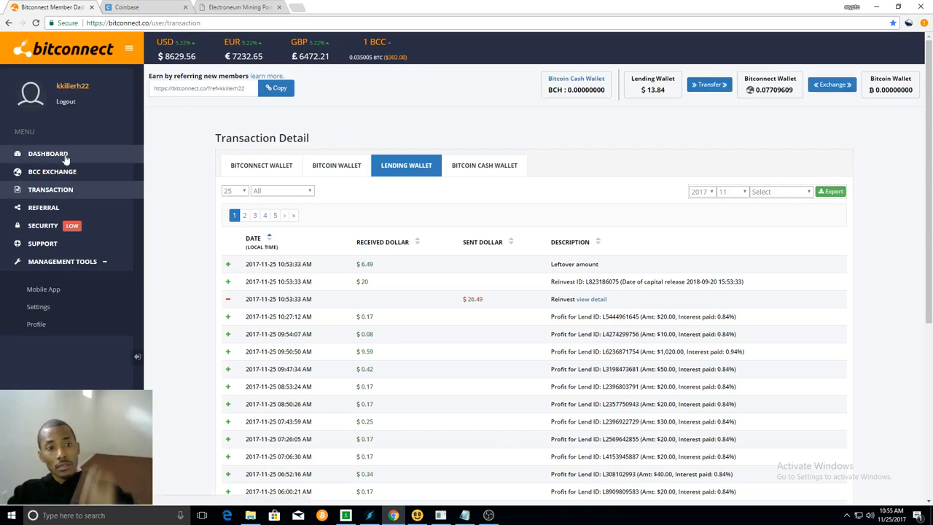
Review the Lend BitConnect form and volatility software interest details, then go to Coinbase.
left_click(47, 153)
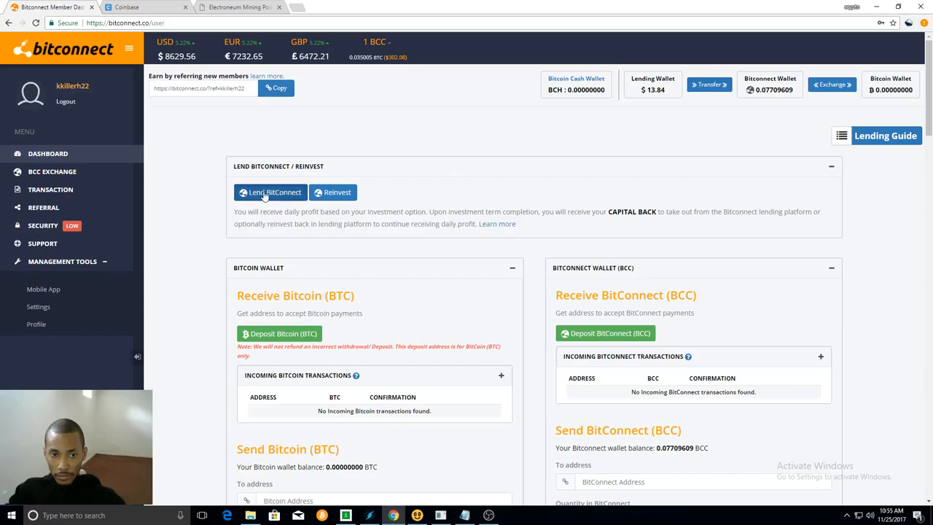
left_click(271, 191)
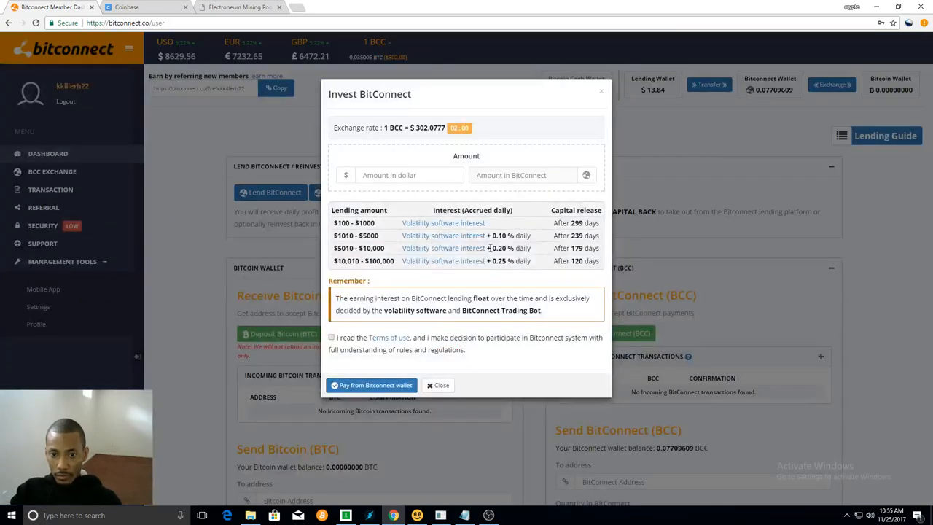
left_click(443, 223)
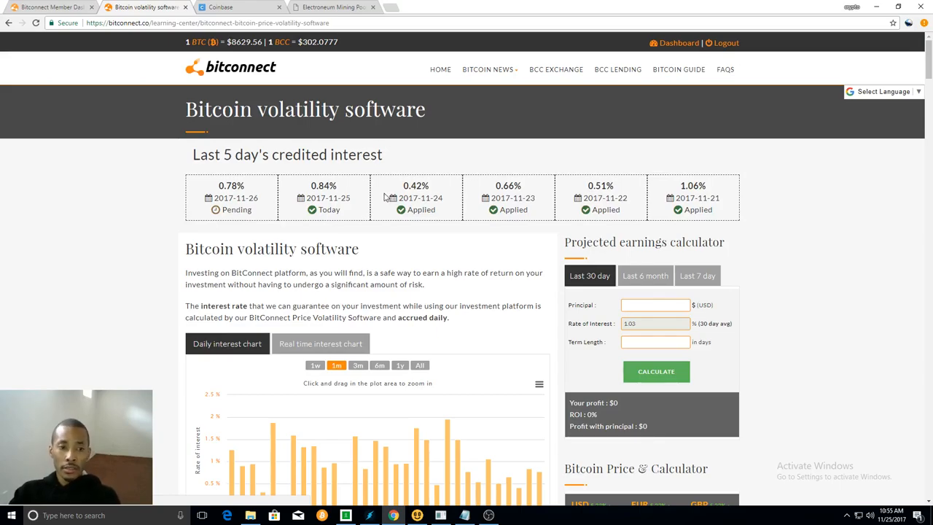
mouse_move(383, 198)
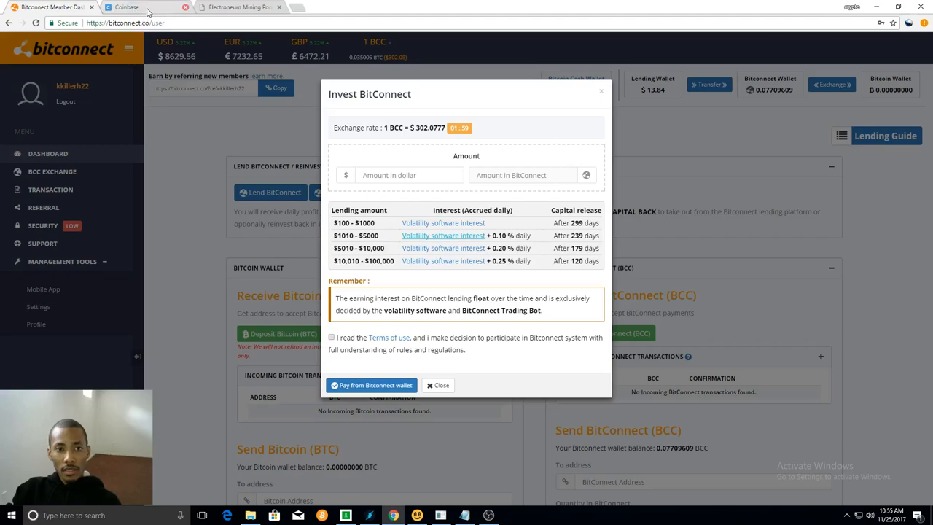
left_click(124, 7)
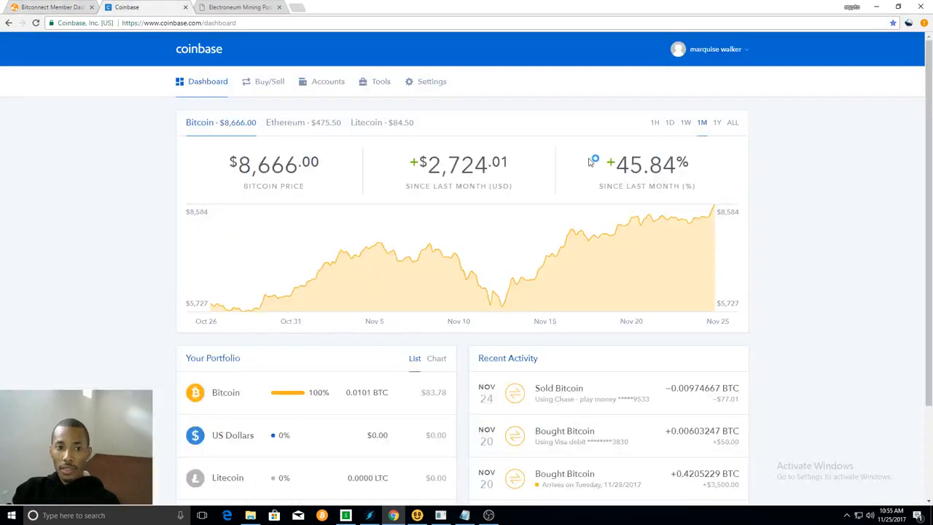
mouse_move(510, 148)
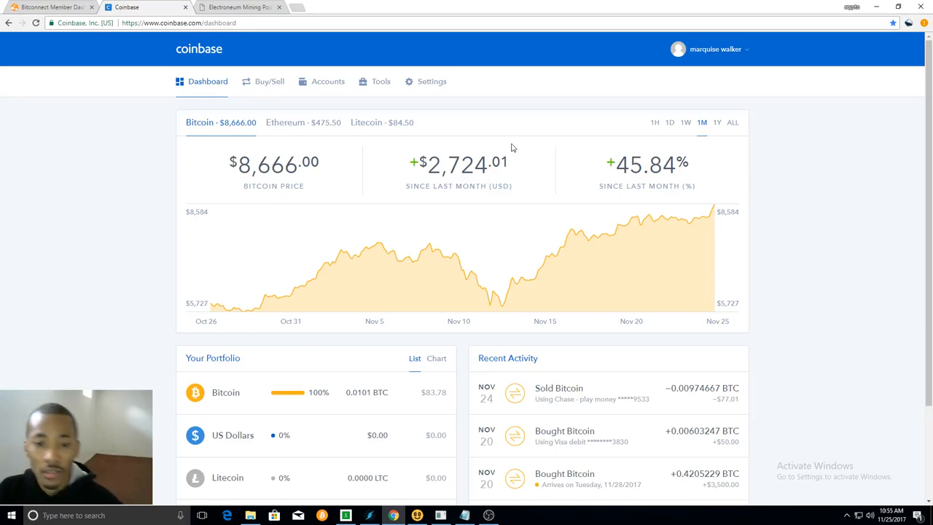
mouse_move(438, 194)
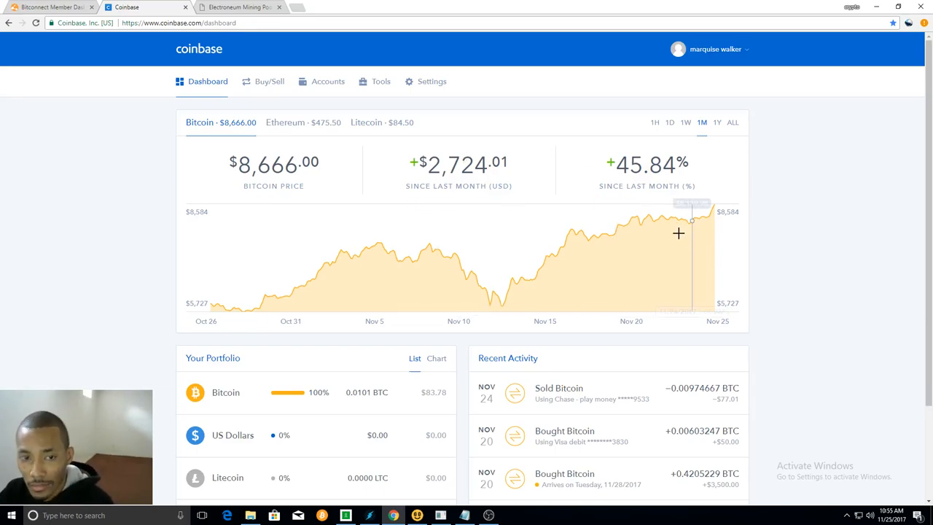
mouse_move(712, 223)
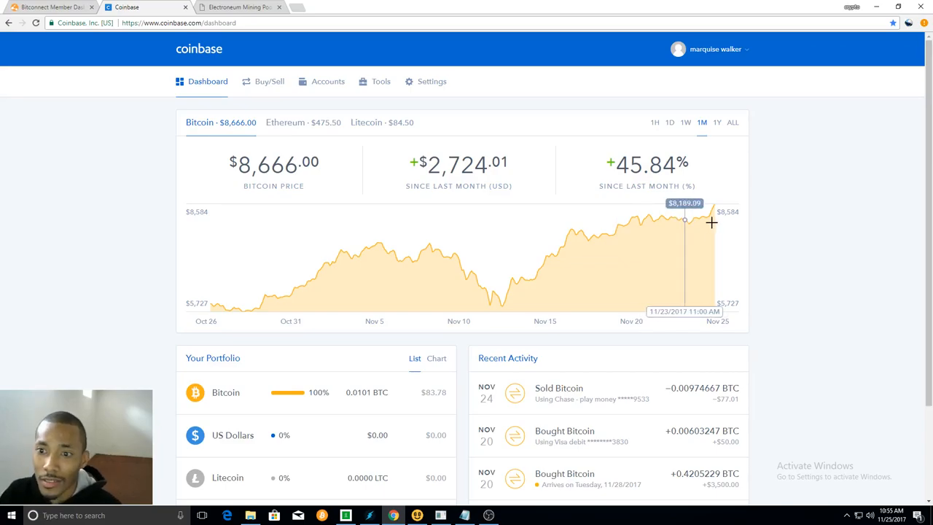
mouse_move(684, 138)
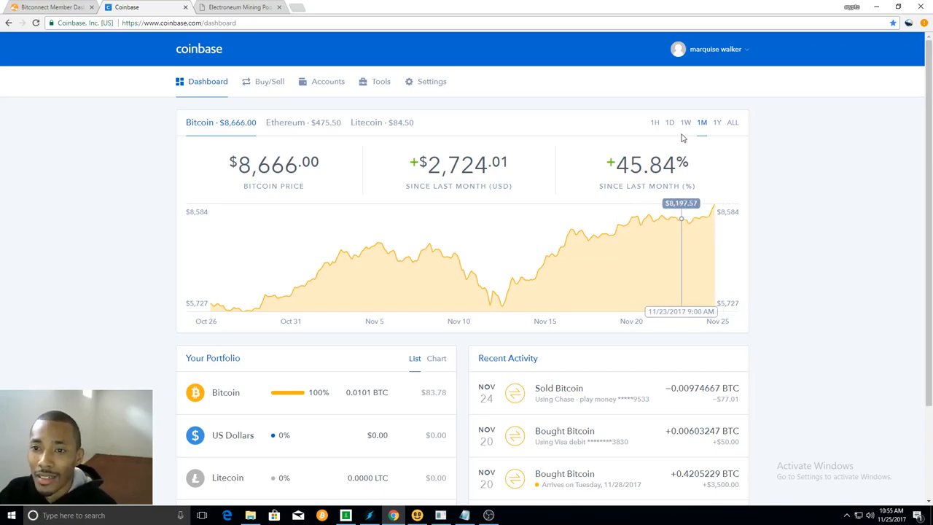
Set the Coinbase Bitcoin chart to 1W, showing an $871.51 (11.18%) gain.
left_click(685, 121)
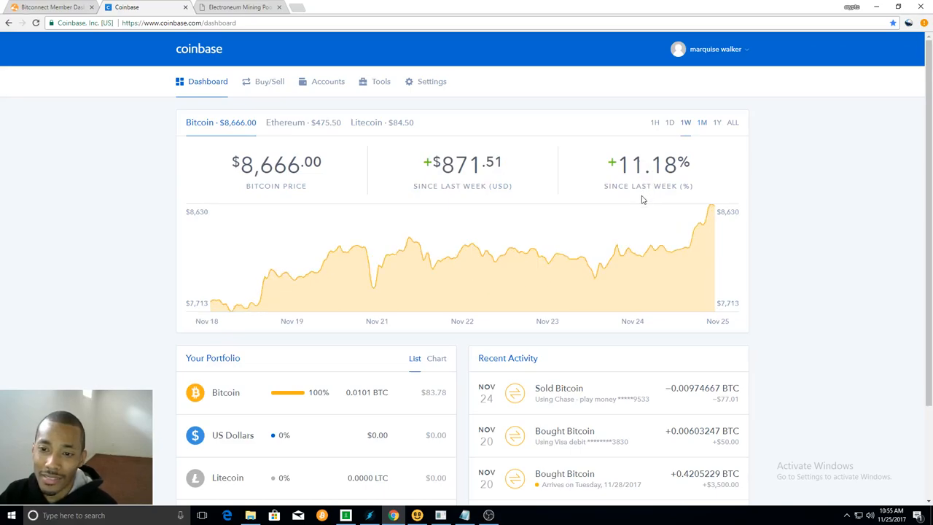
mouse_move(704, 242)
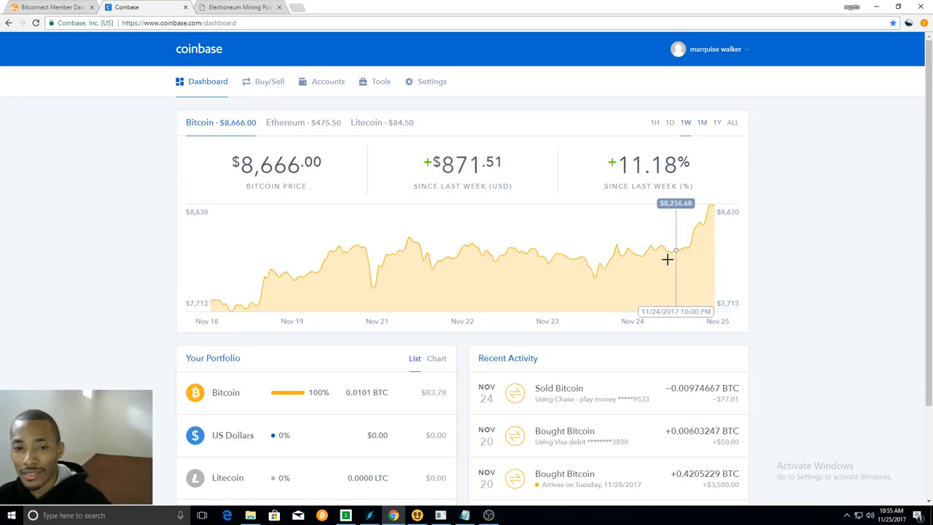
mouse_move(669, 240)
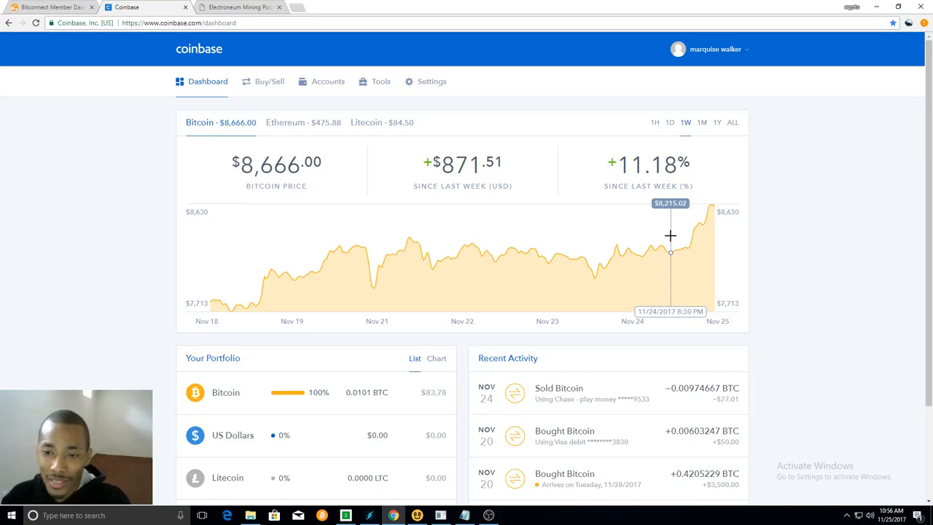
mouse_move(695, 232)
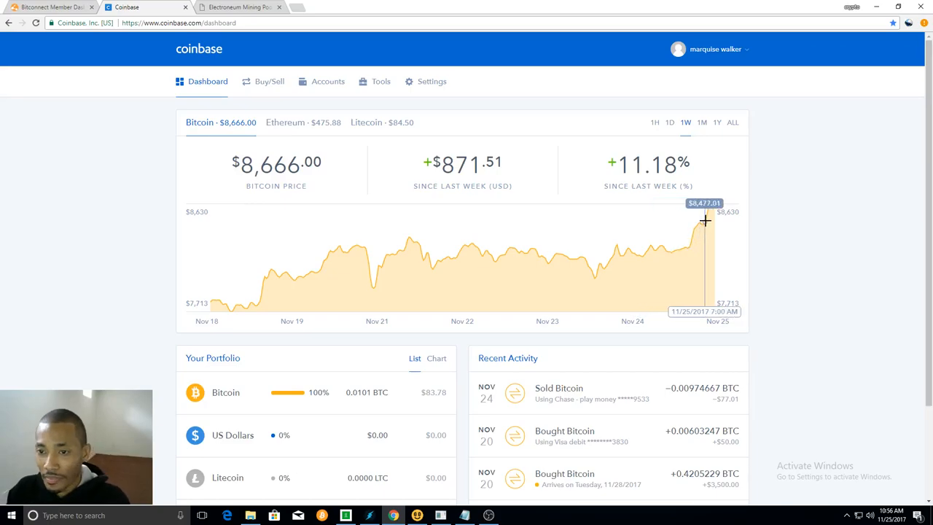
mouse_move(702, 222)
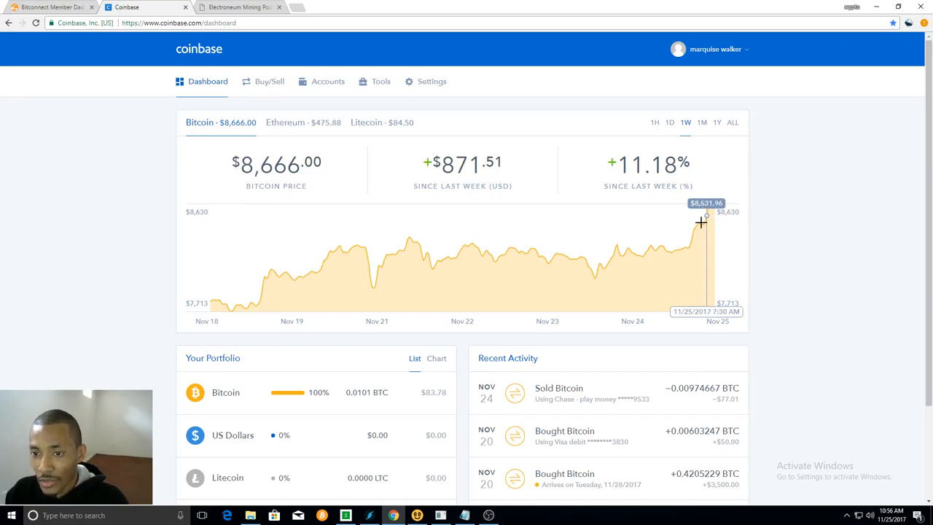
mouse_move(519, 226)
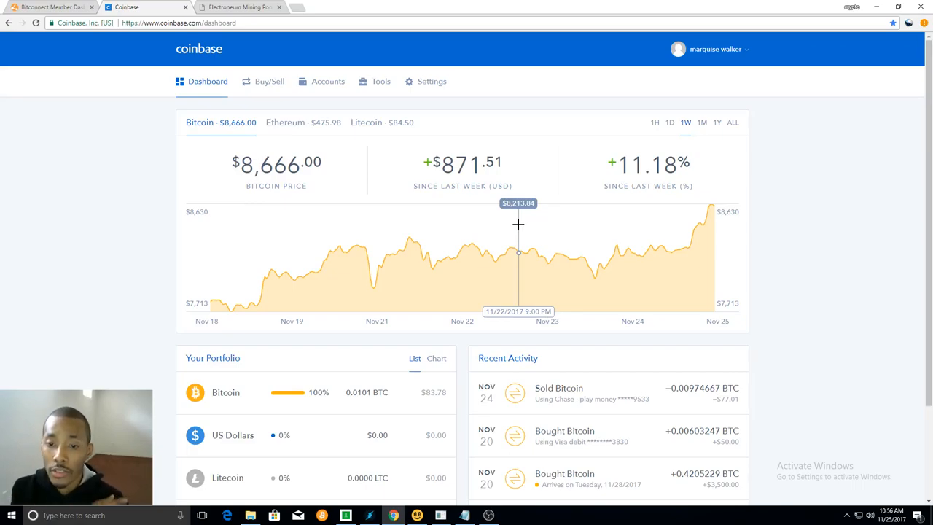
mouse_move(248, 479)
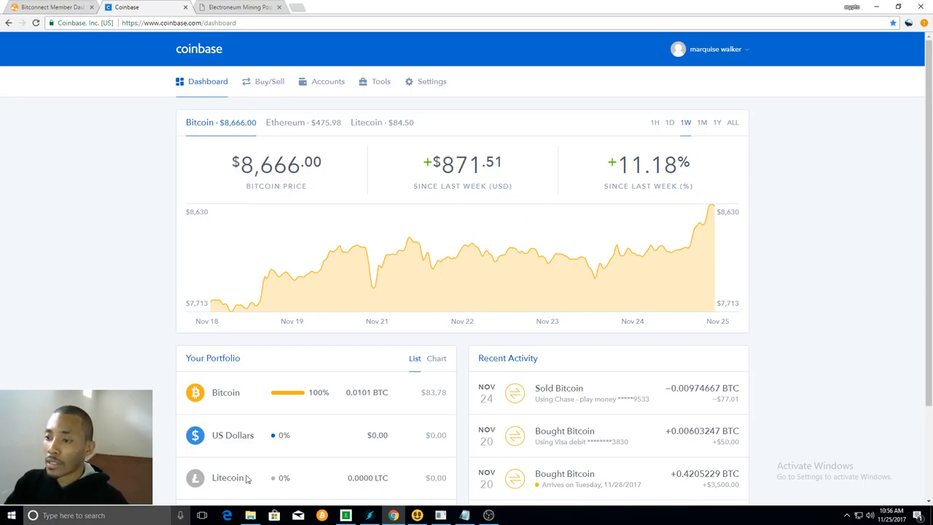